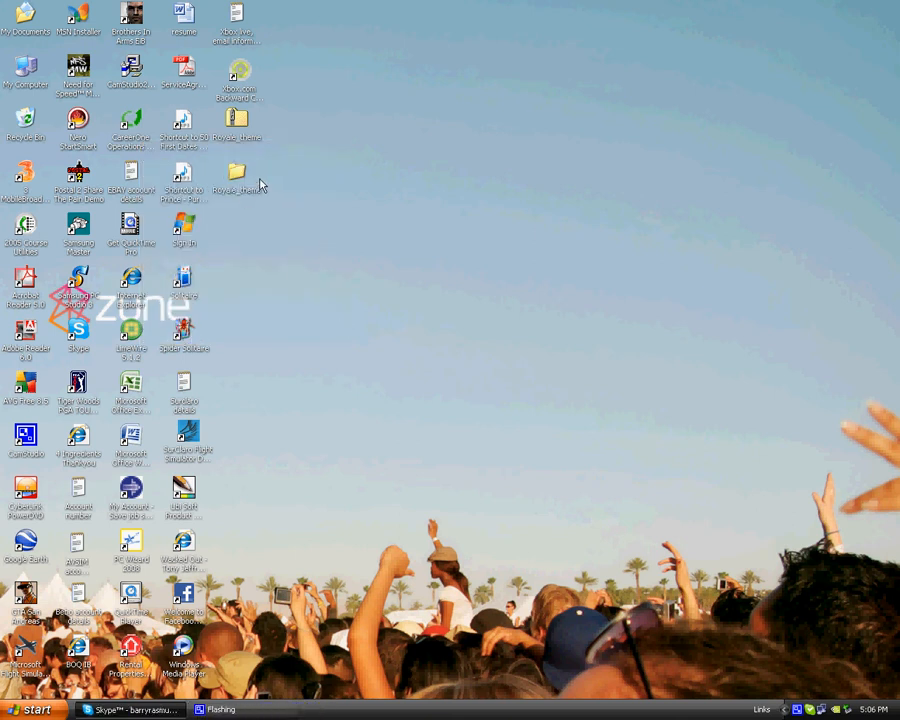
mouse_move(262, 167)
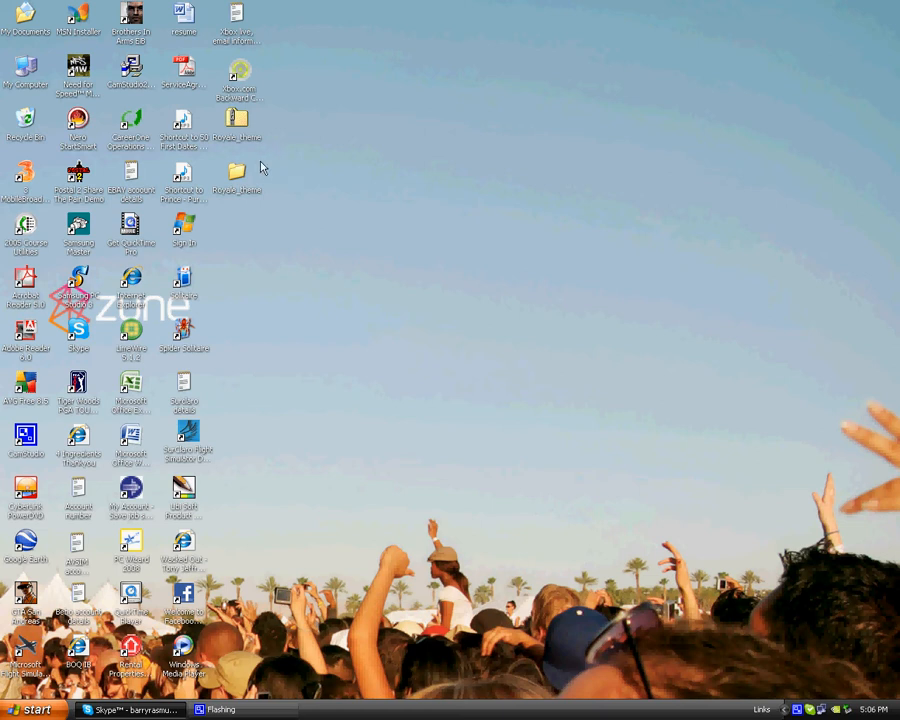
mouse_move(248, 183)
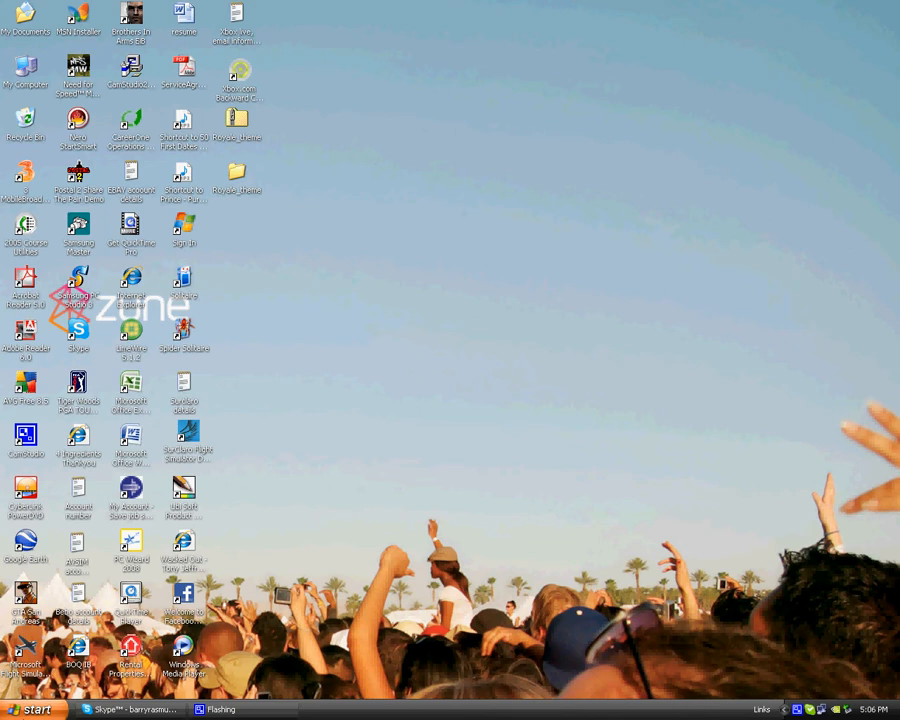
Step: Peek at the Start menu twice to see the current Zune-style look
click(30, 709)
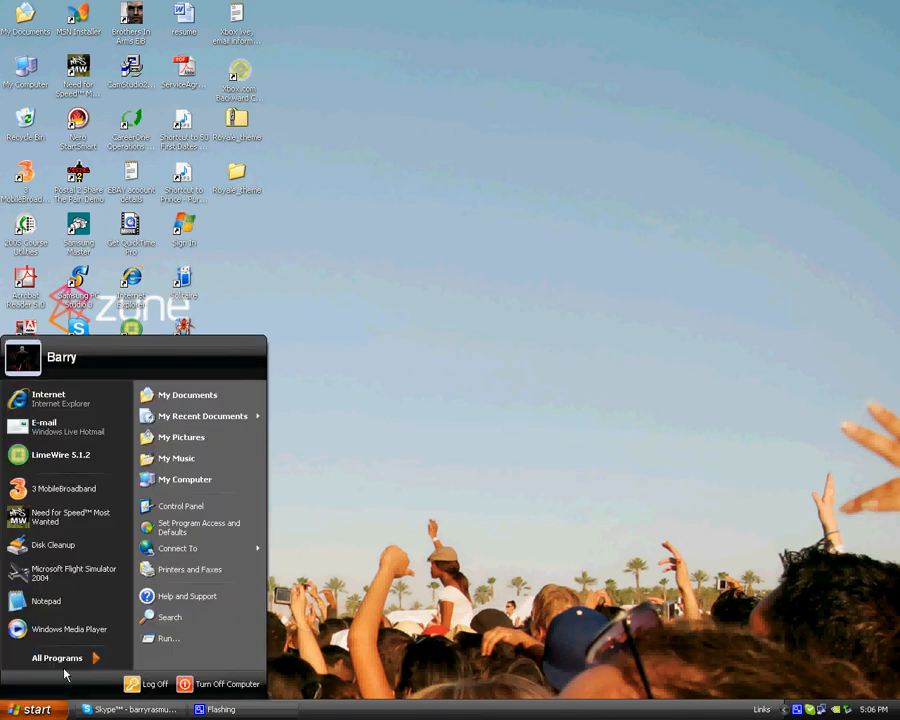
click(474, 493)
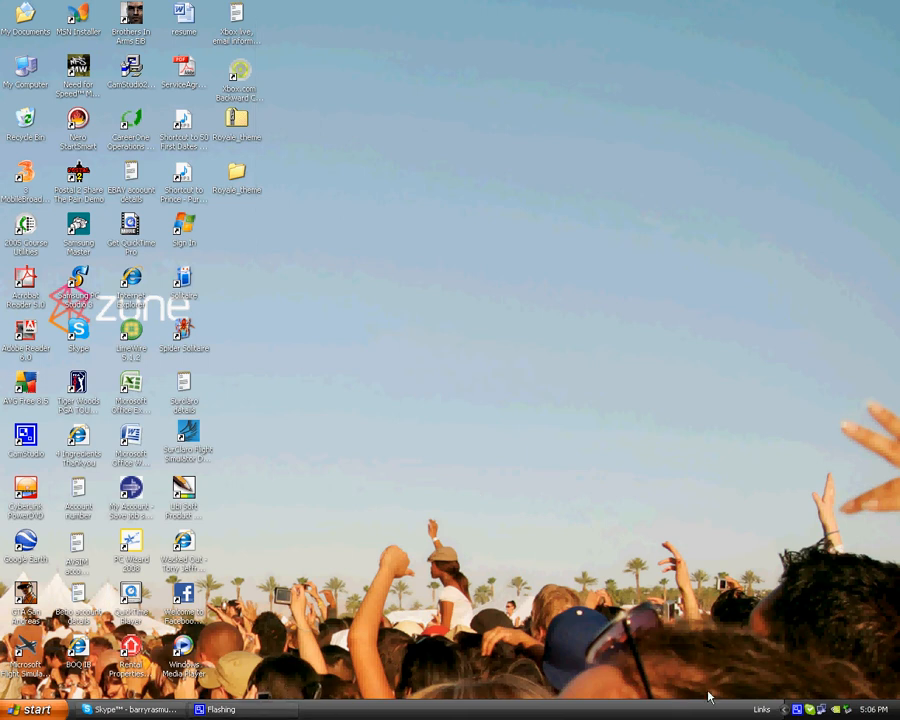
click(30, 709)
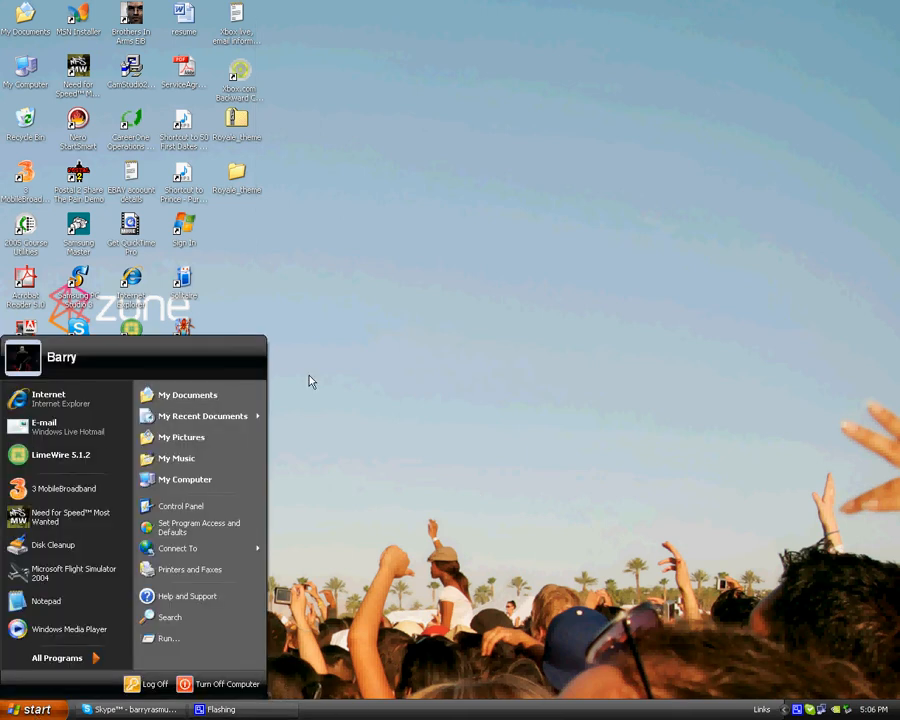
click(187, 394)
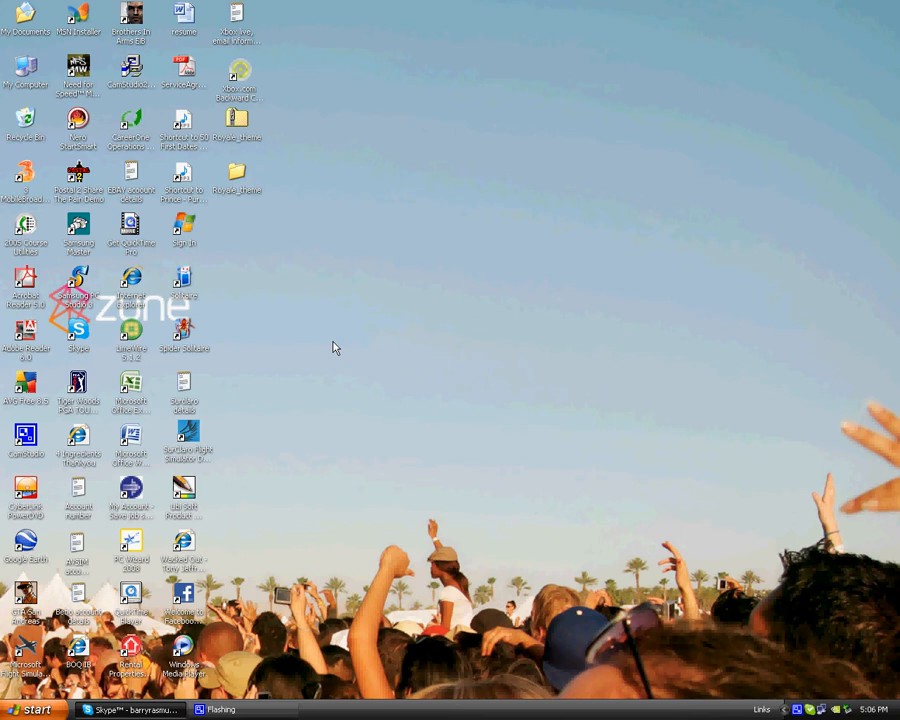
mouse_move(130, 303)
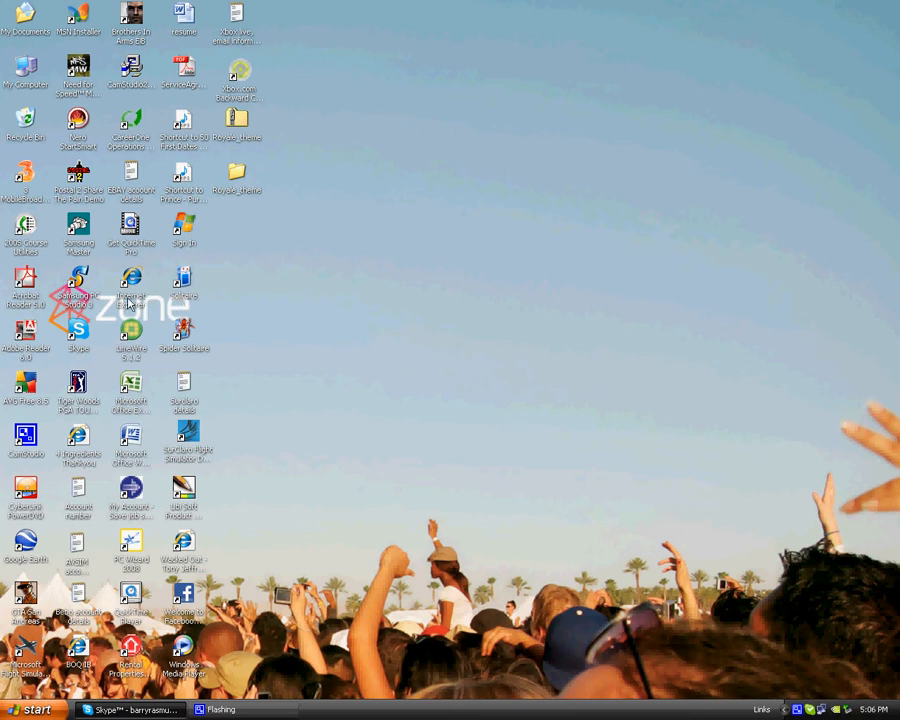
mouse_move(245, 168)
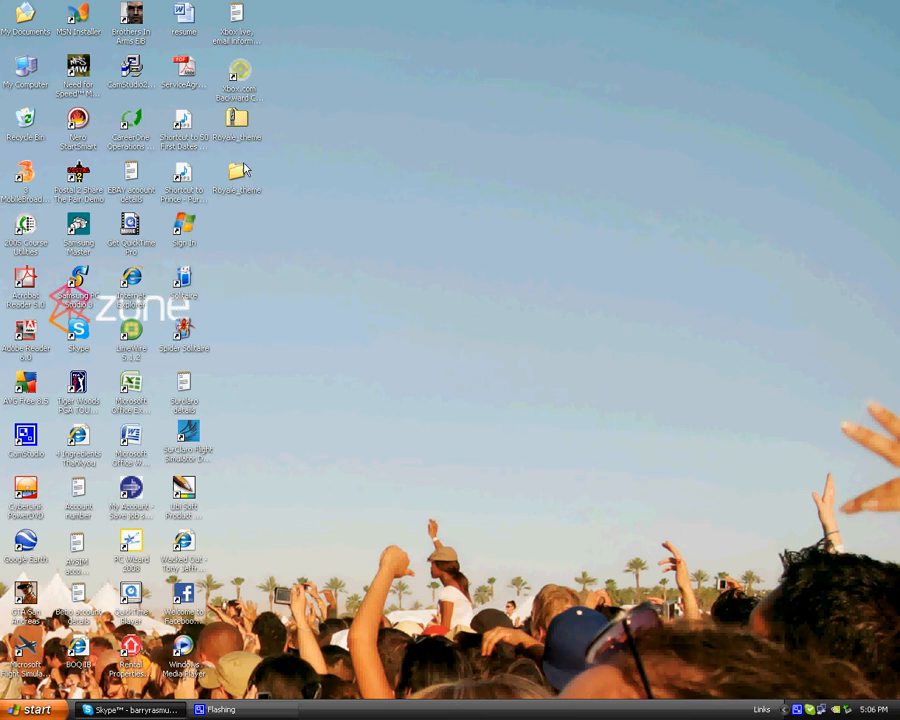
mouse_move(408, 693)
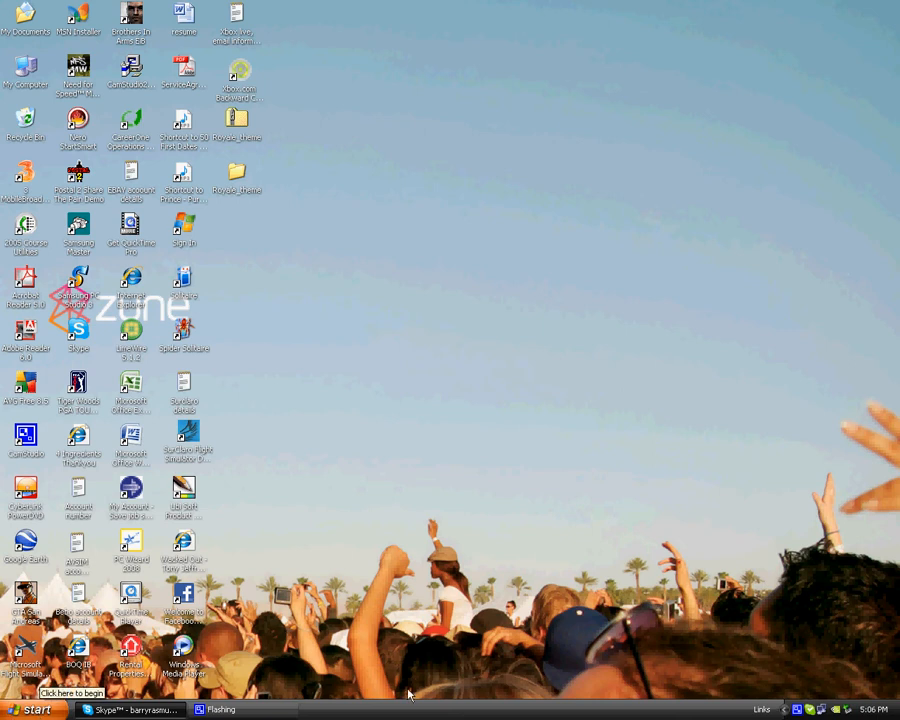
mouse_move(322, 332)
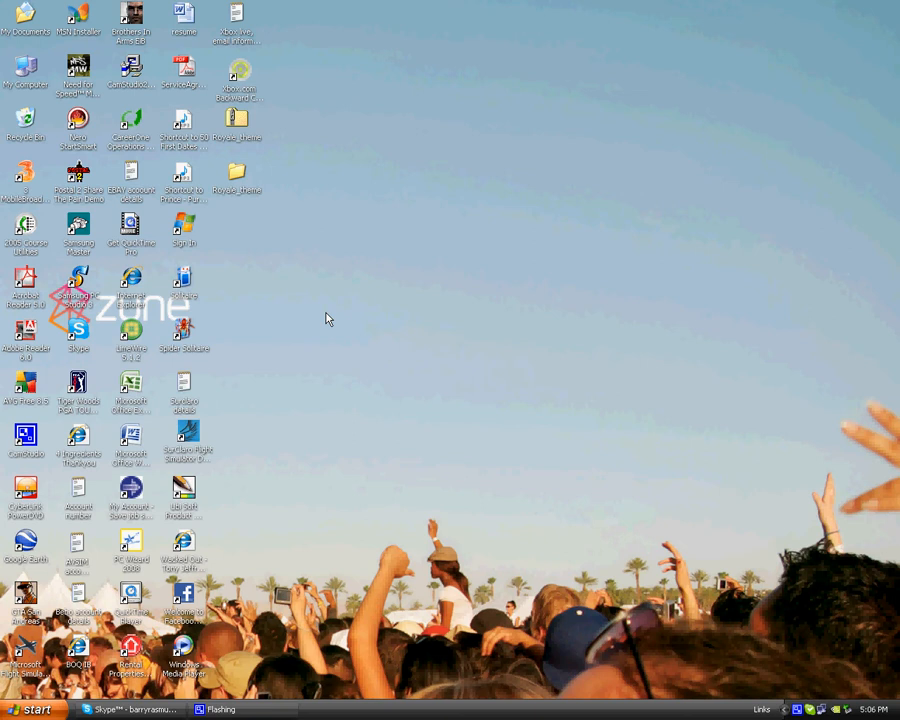
Step: Choose the Royale theme in Display Properties, apply it and confirm
right_click(327, 318)
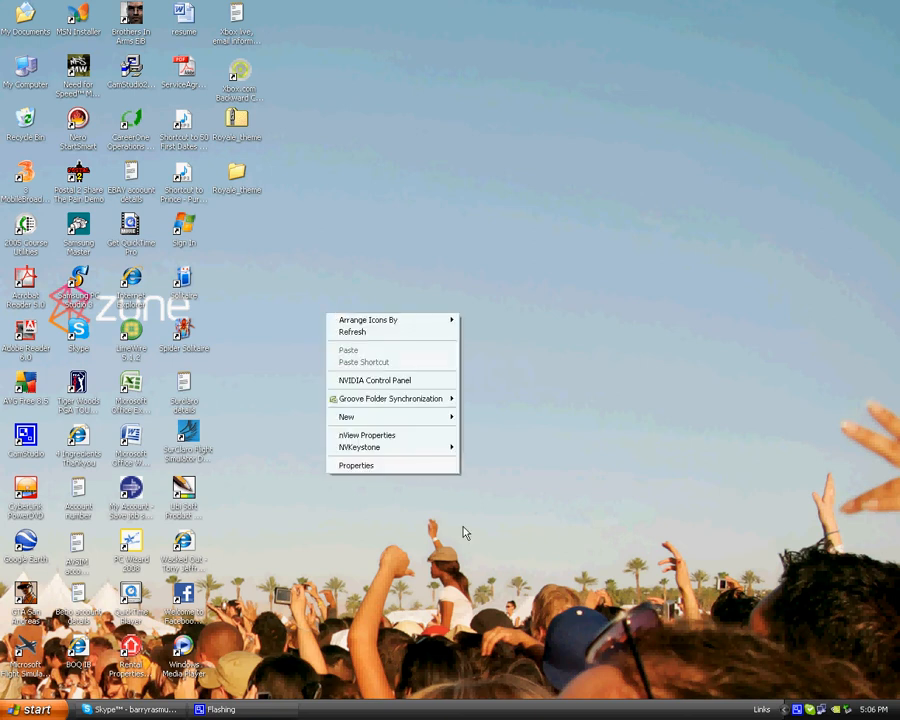
click(356, 465)
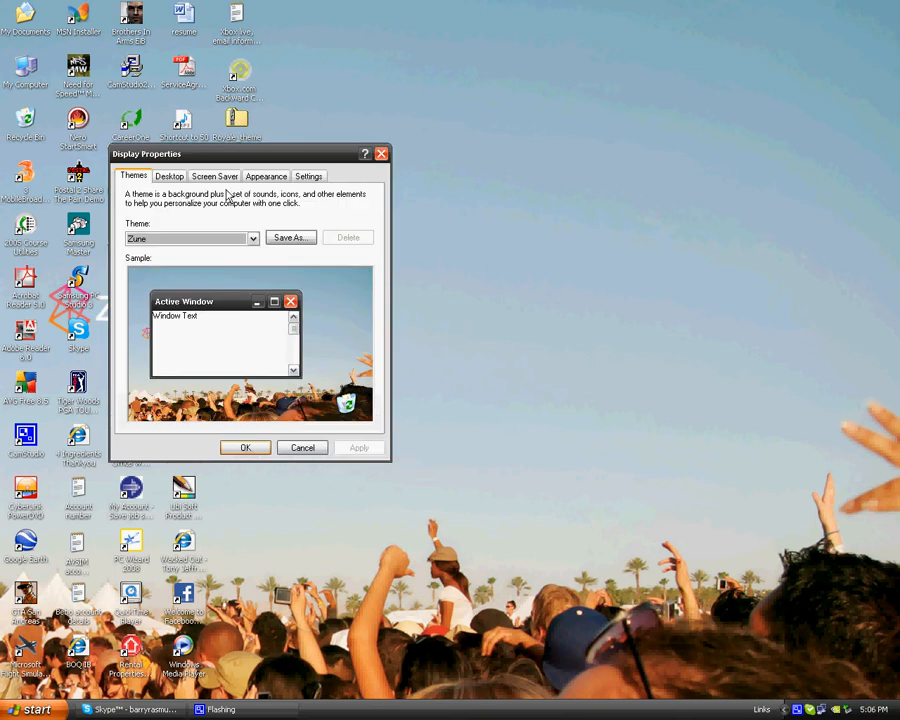
click(252, 238)
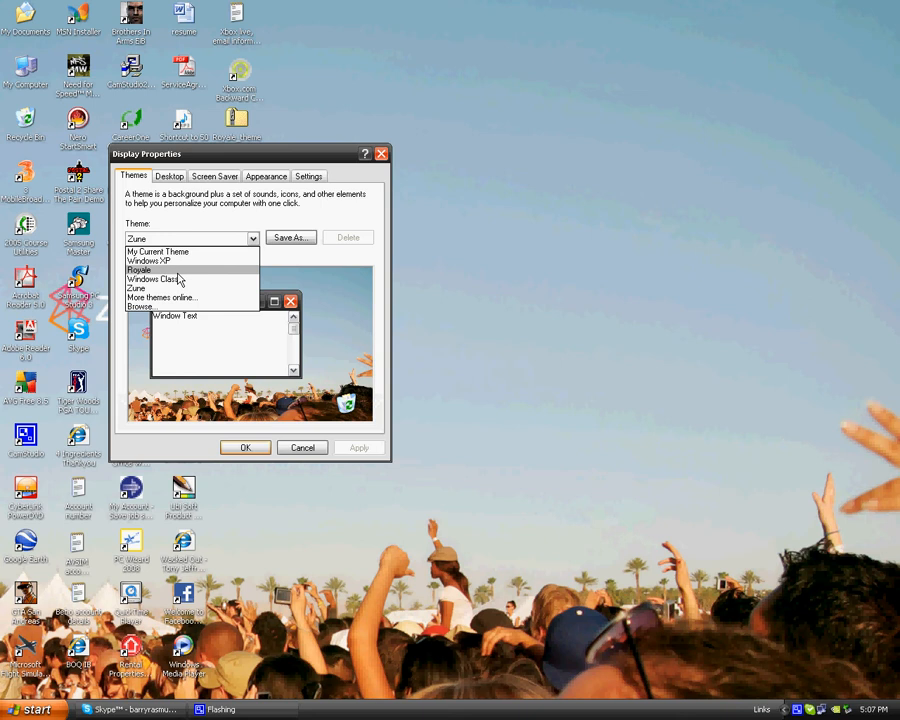
click(139, 270)
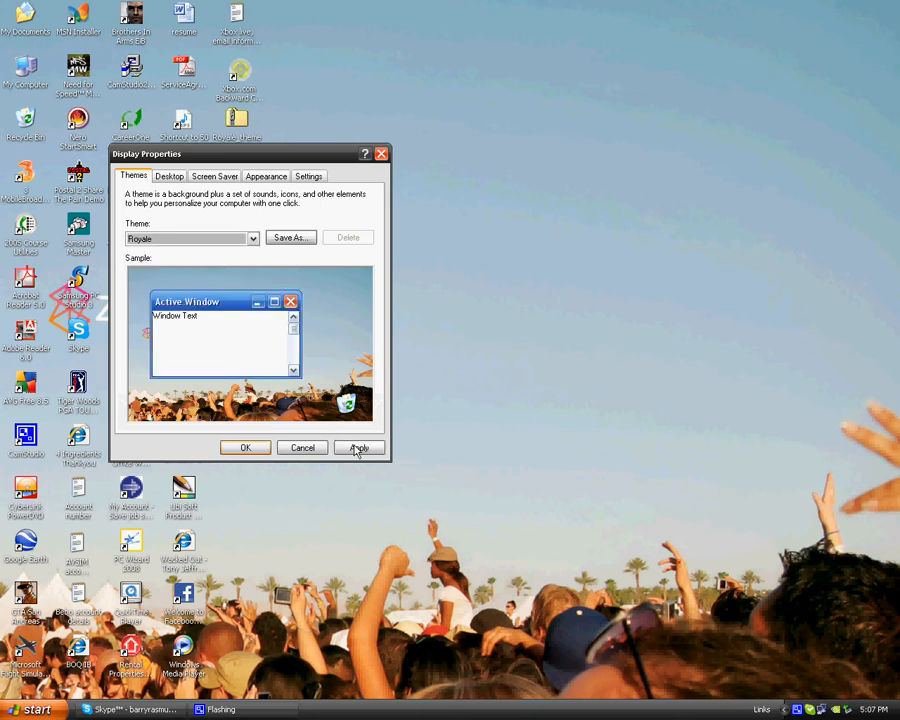
click(358, 447)
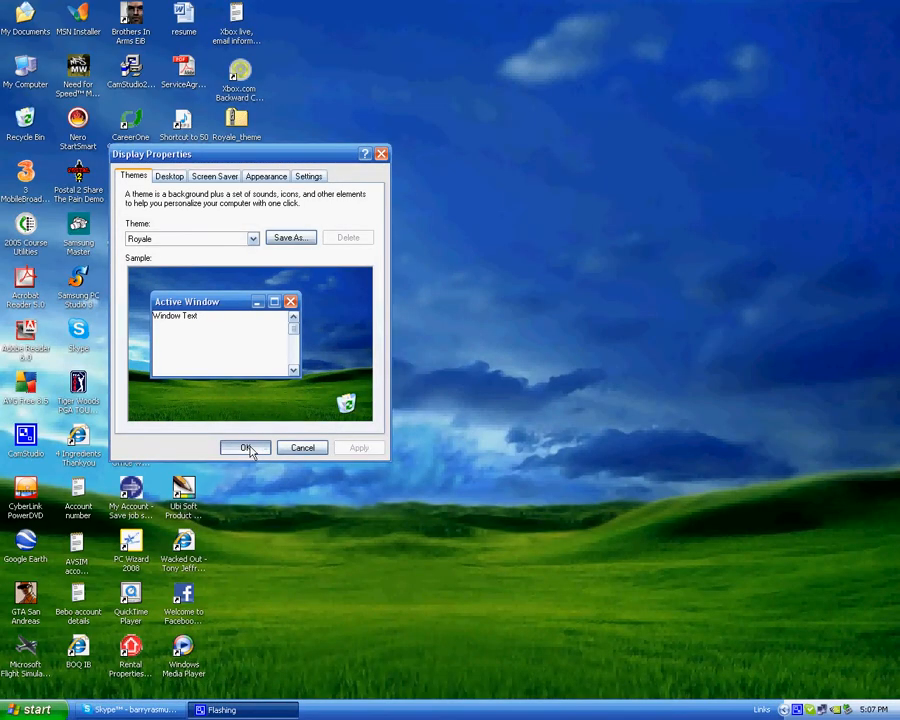
click(245, 447)
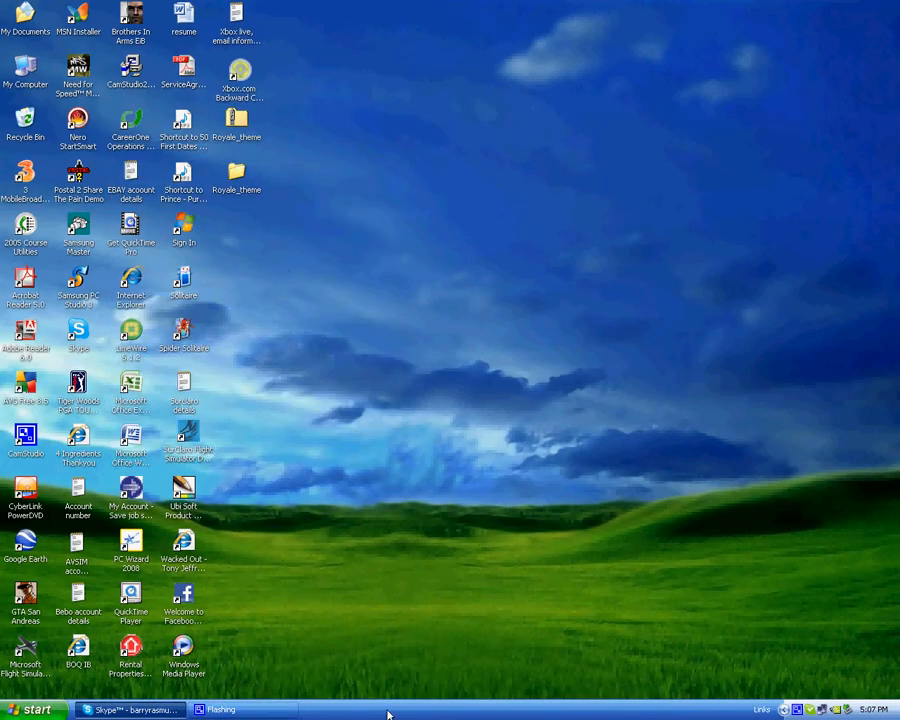
Step: Bring up the Start menu in its new Royale blue style
click(35, 709)
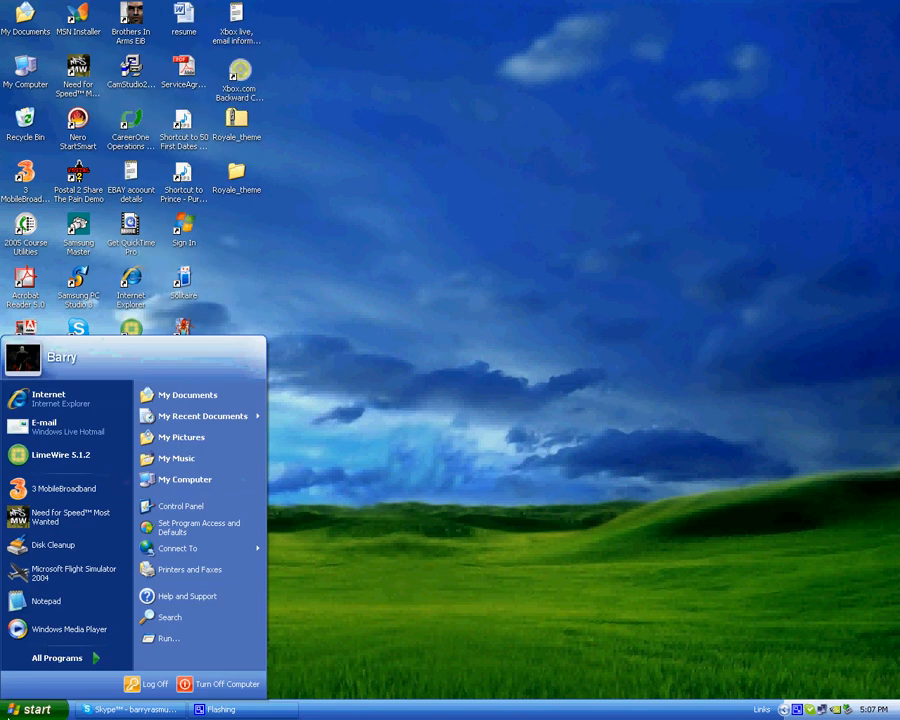
Step: View My Documents in the Royale look, then close it back to the desktop
click(187, 394)
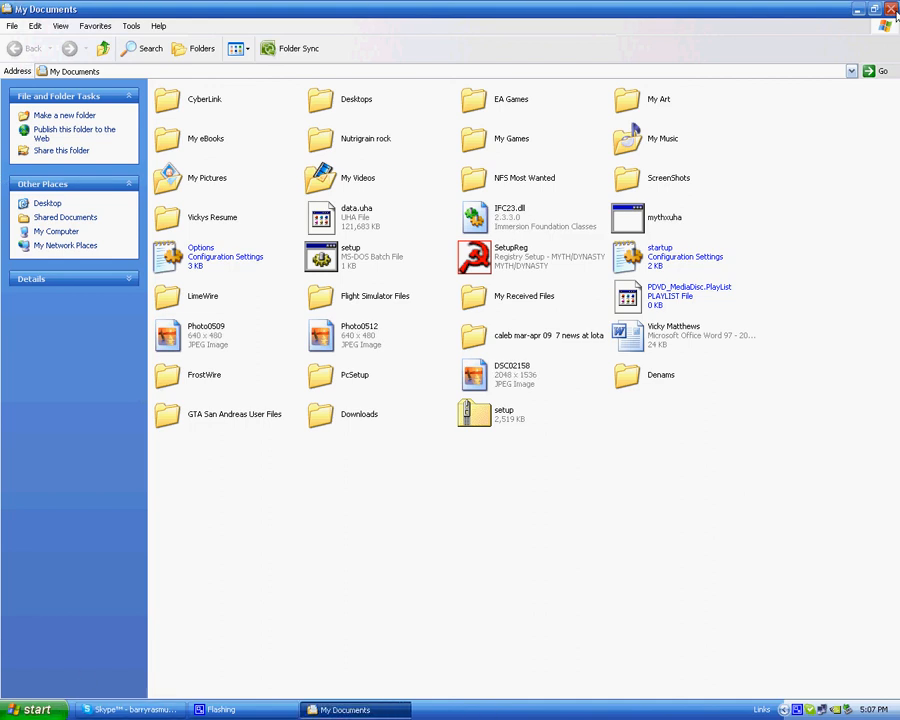
click(875, 9)
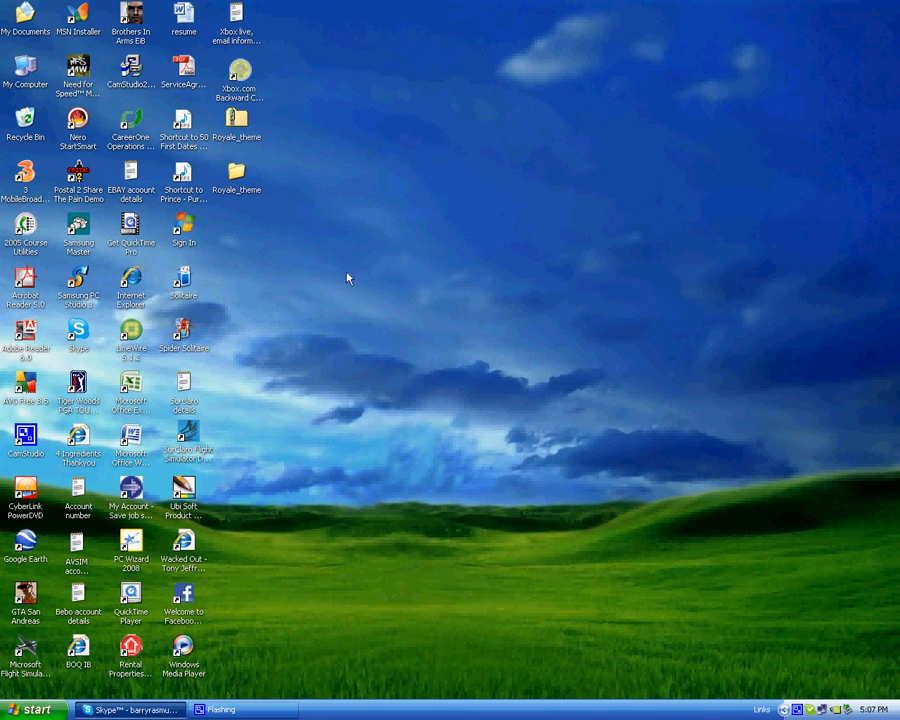
mouse_move(290, 369)
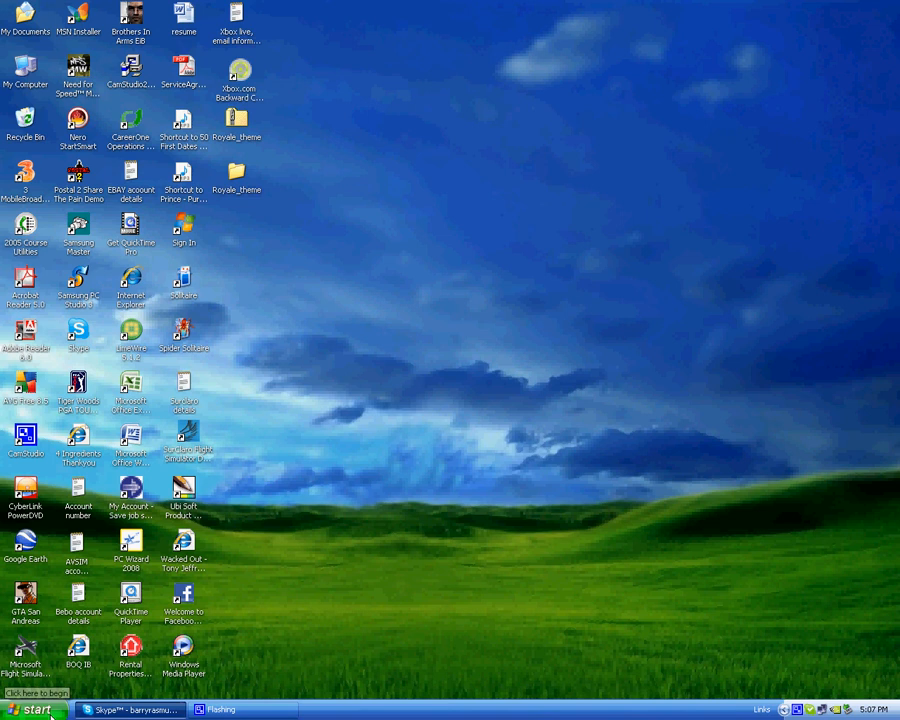
mouse_move(200, 380)
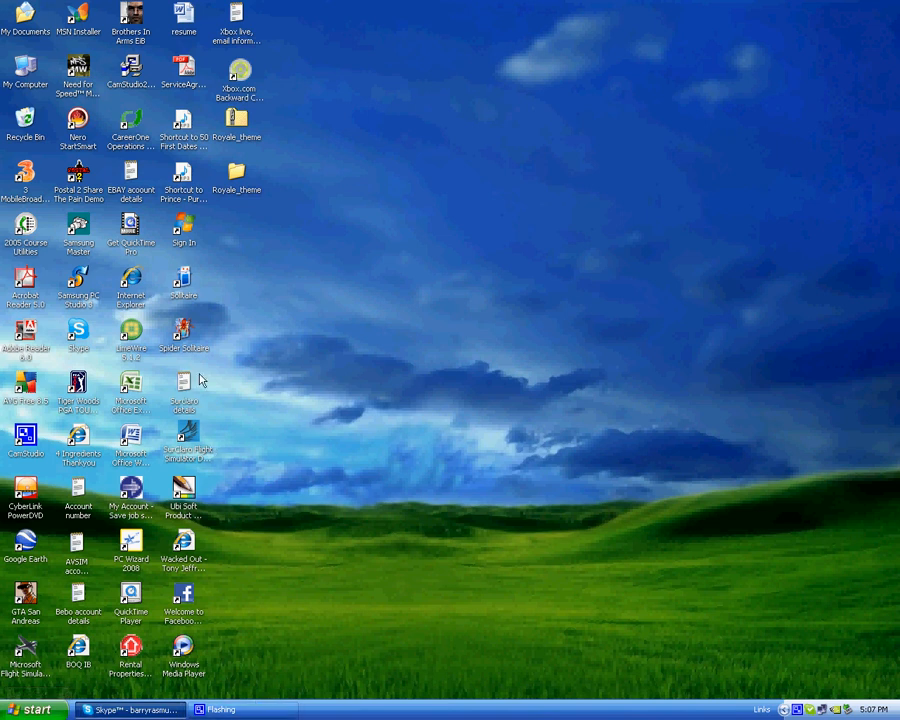